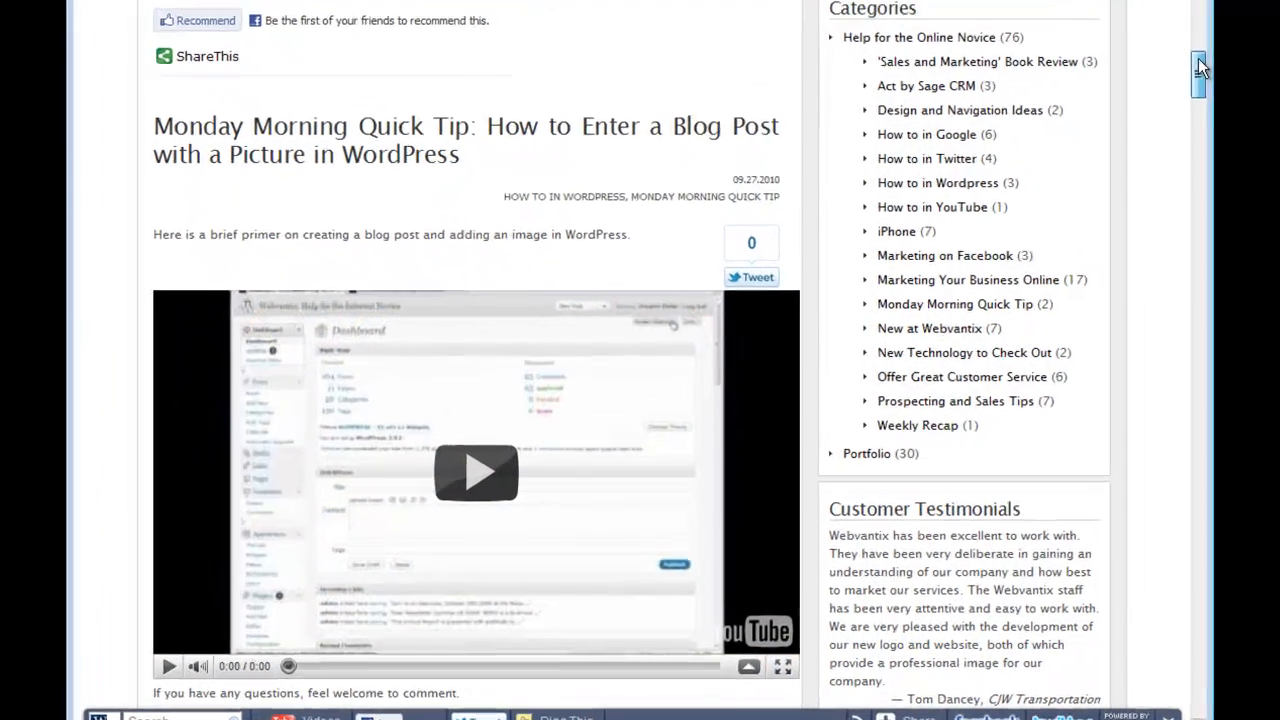
View the In the Kitchen page's sidebar showing Search, My Recent Tweets and Archives only
scroll(down, 3)
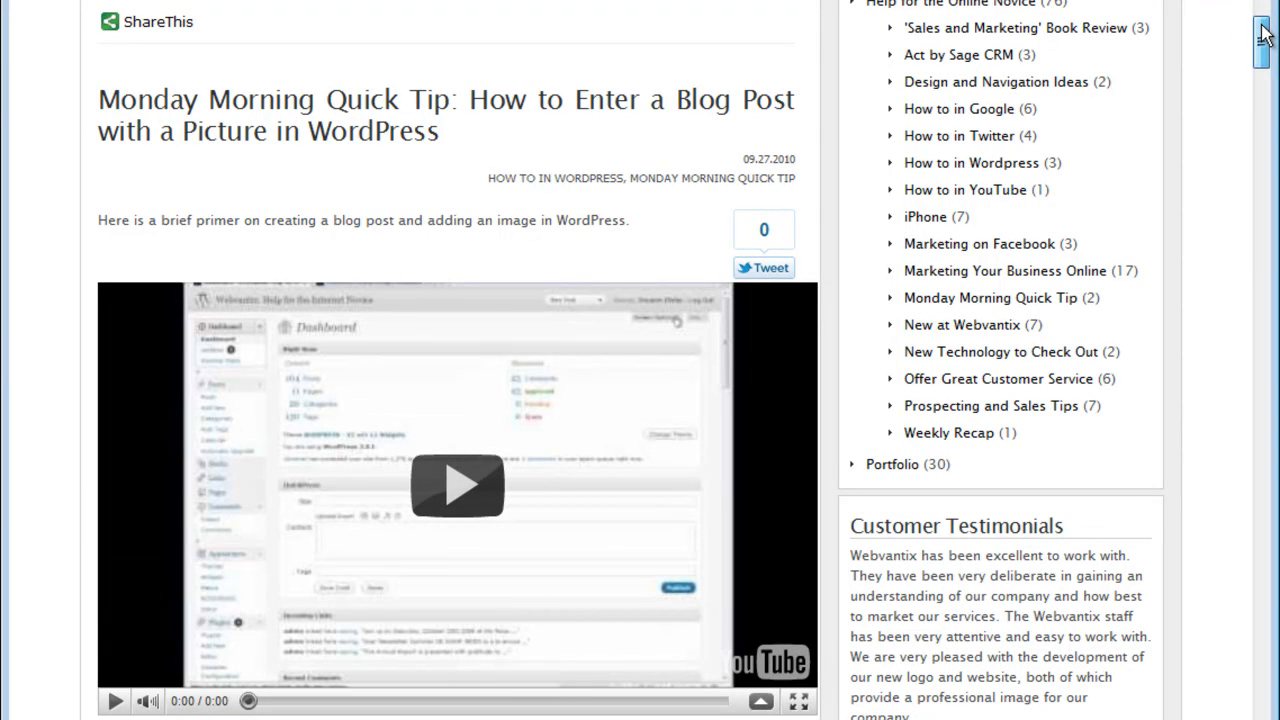
scroll(up, 3)
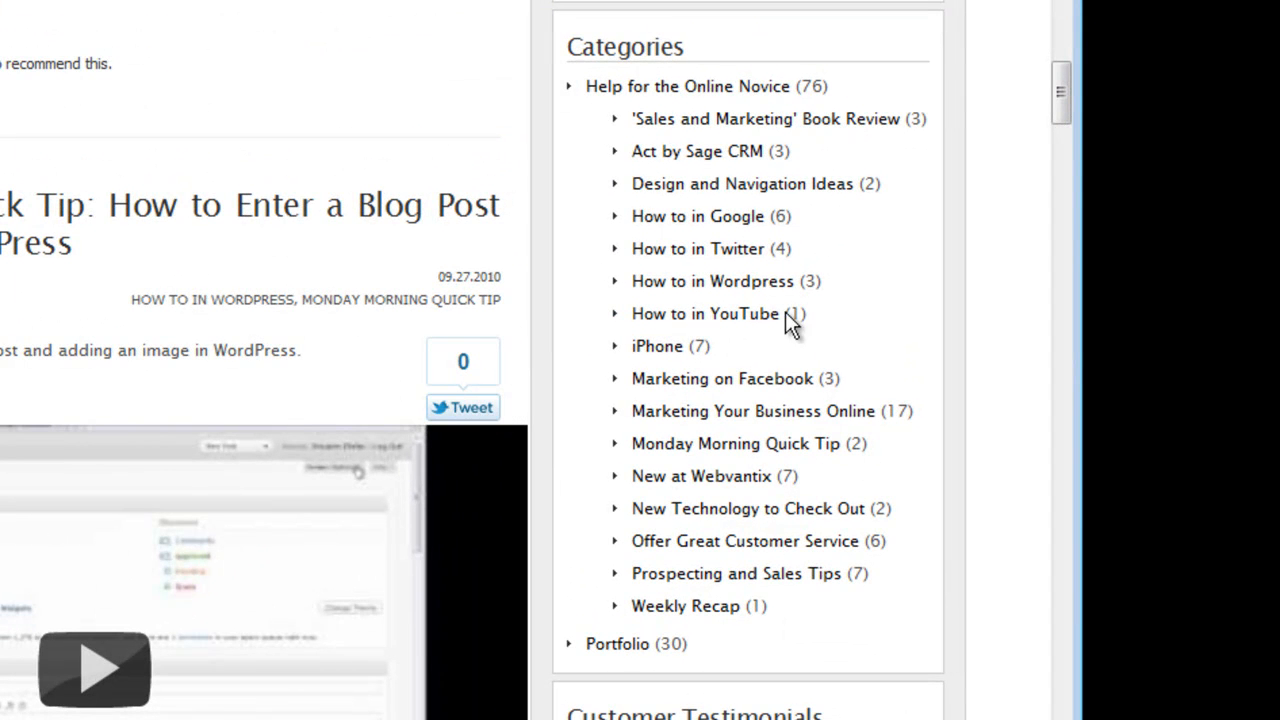
mouse_move(728, 216)
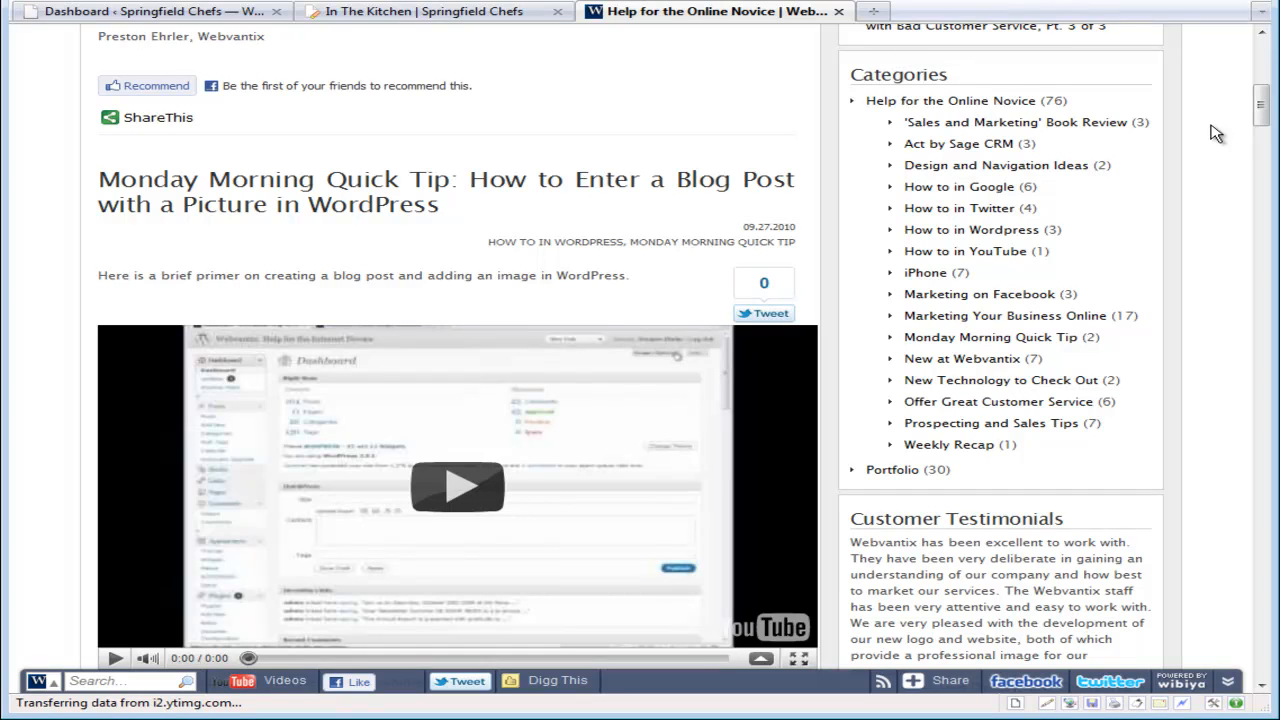
mouse_move(1140, 76)
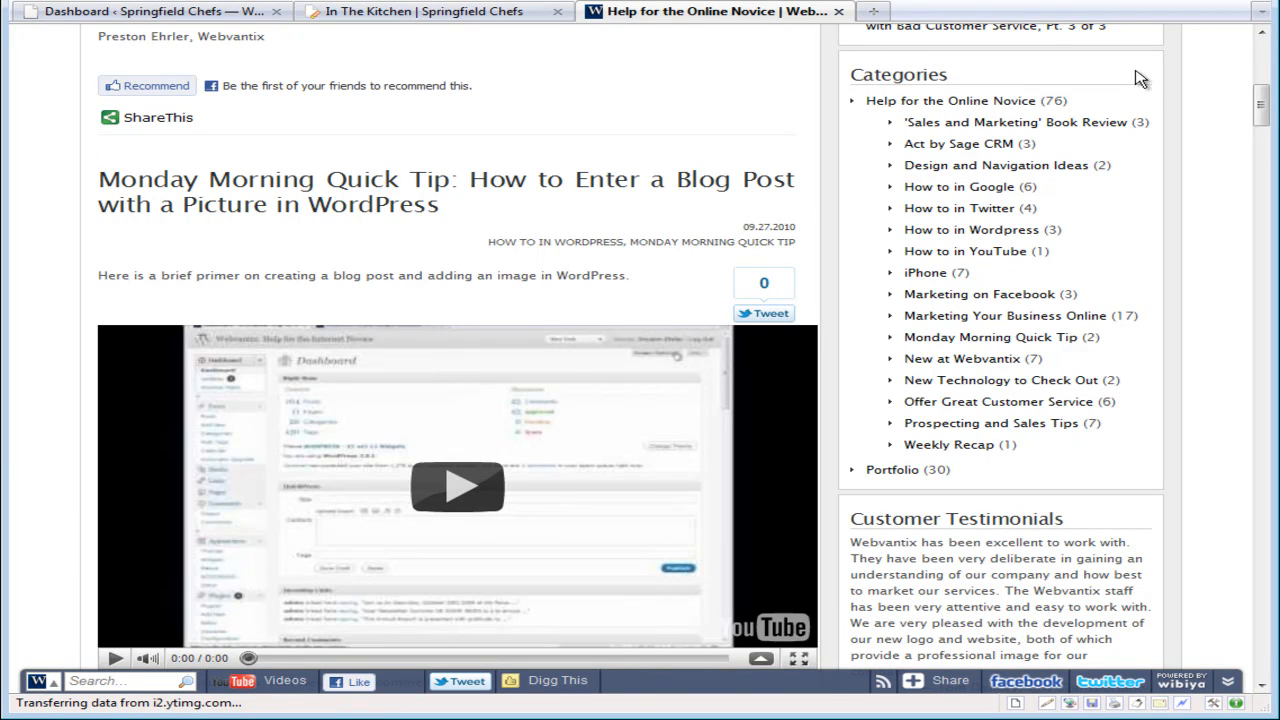
mouse_move(1120, 78)
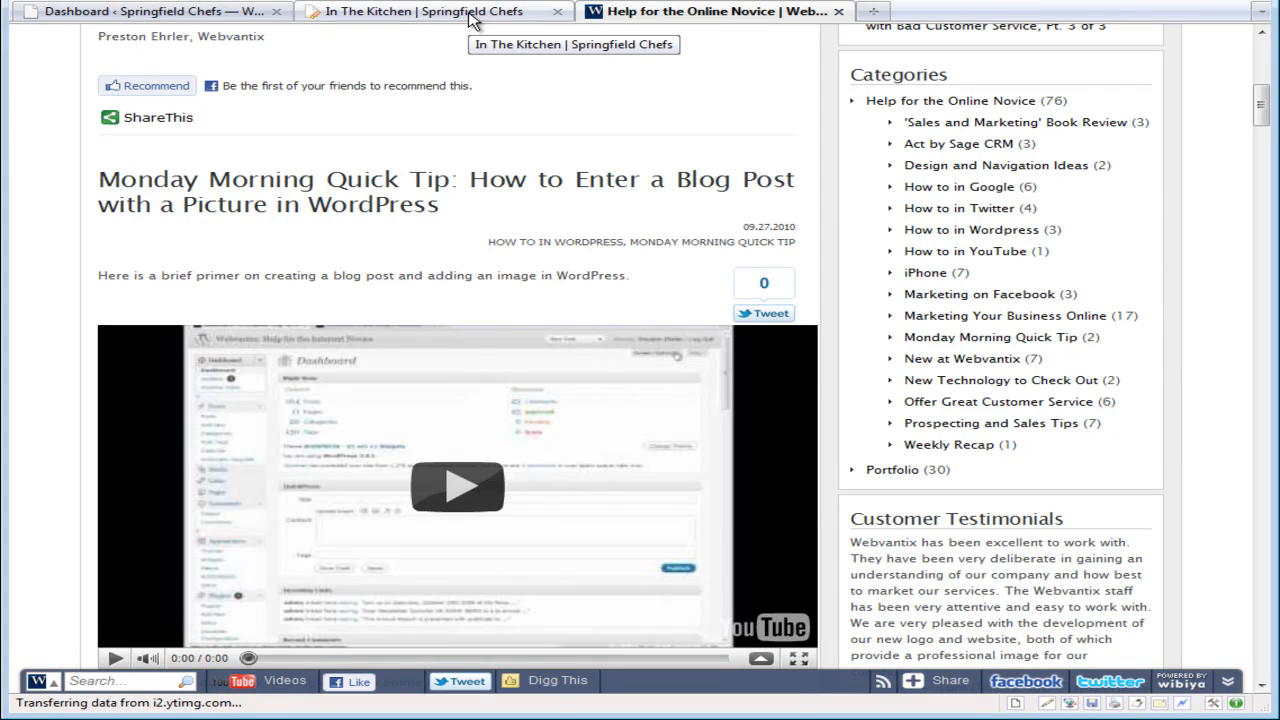
click(460, 12)
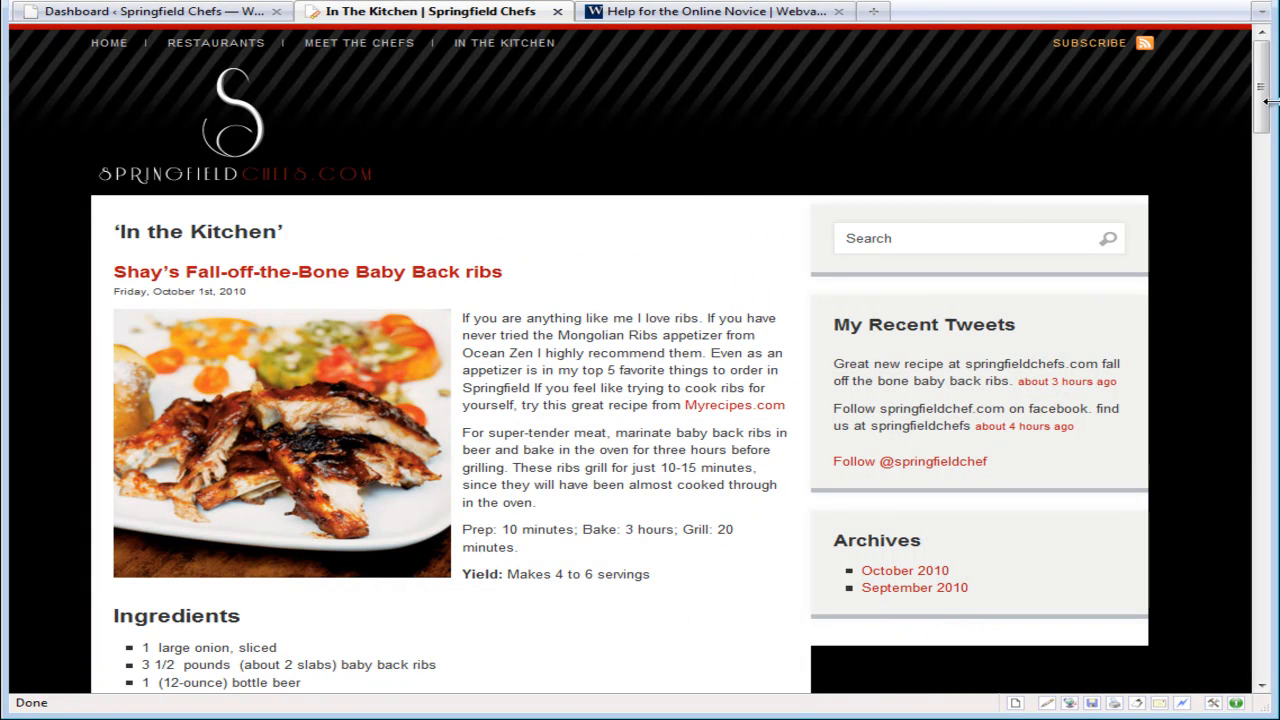
scroll(down, 3)
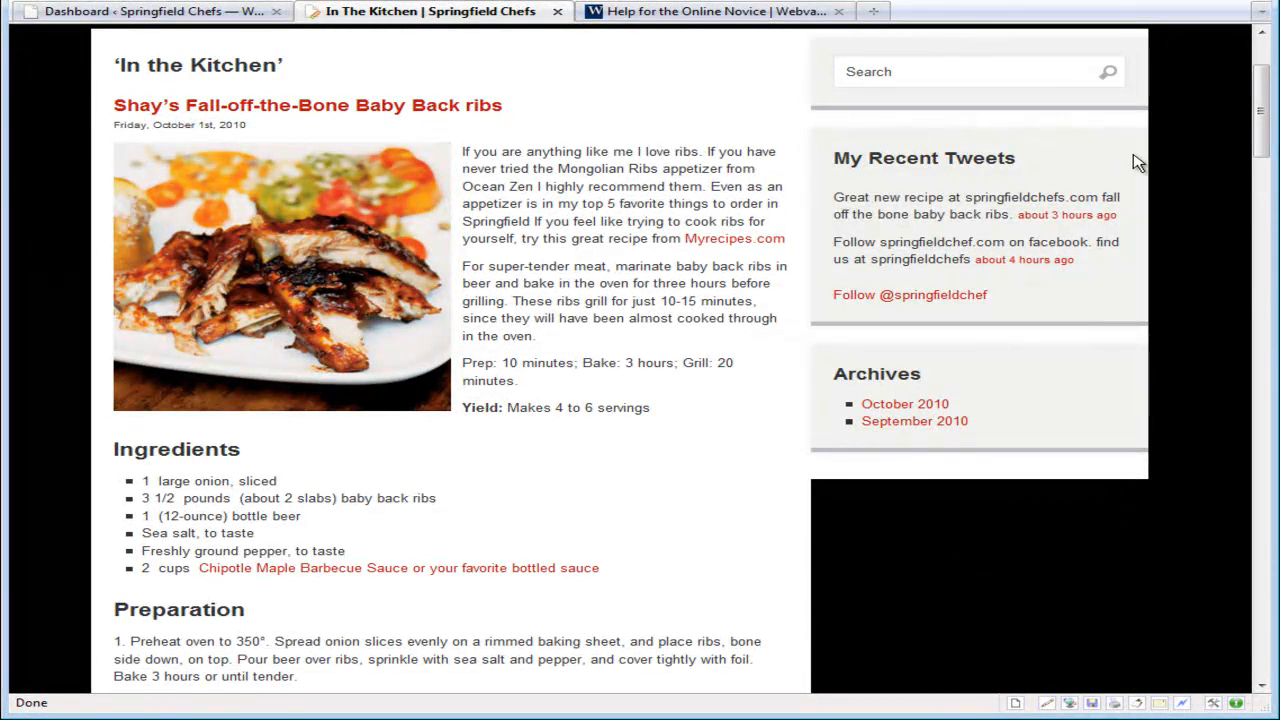
click(150, 12)
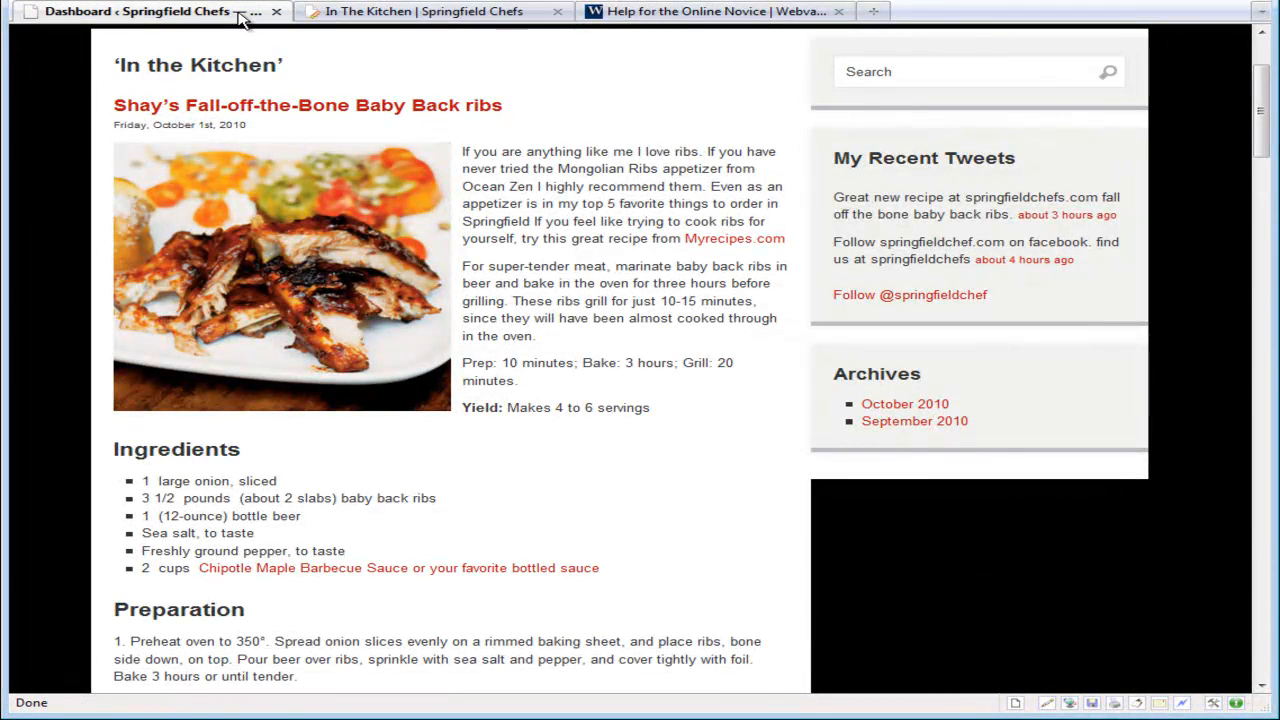
Go to the Springfield Chefs dashboard and reach the Widgets screen via Appearance
click(140, 14)
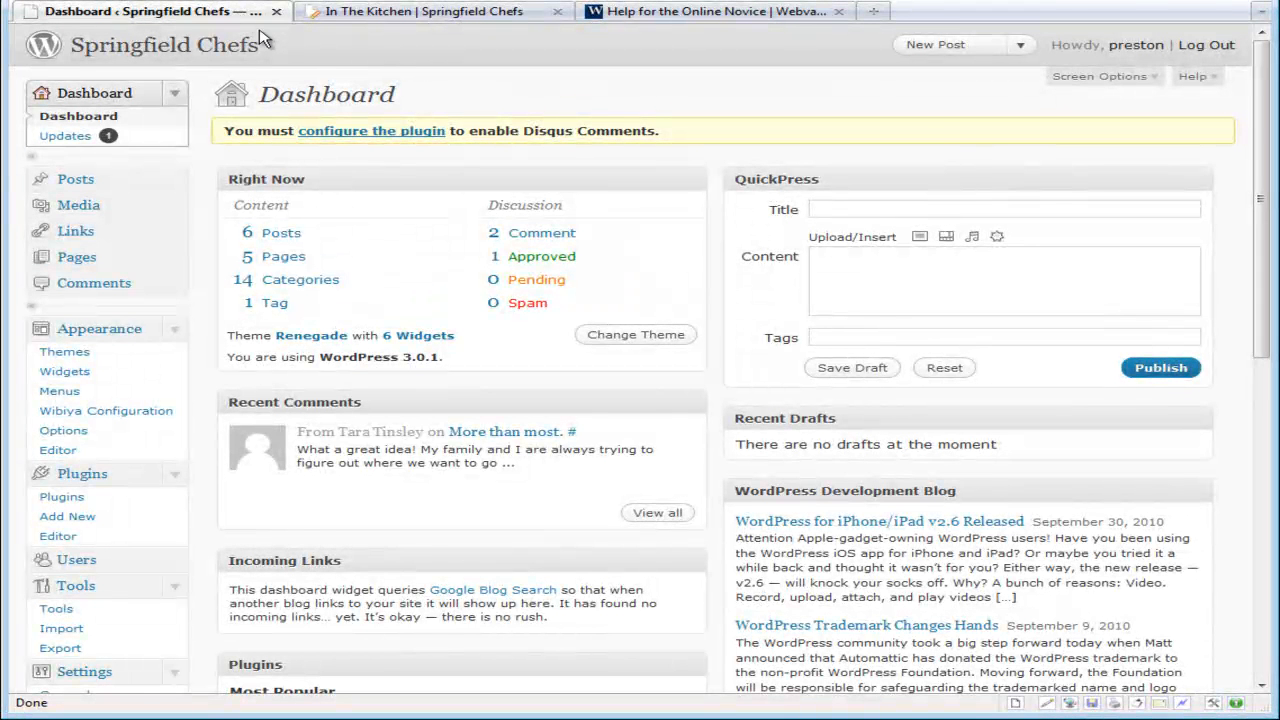
mouse_move(262, 40)
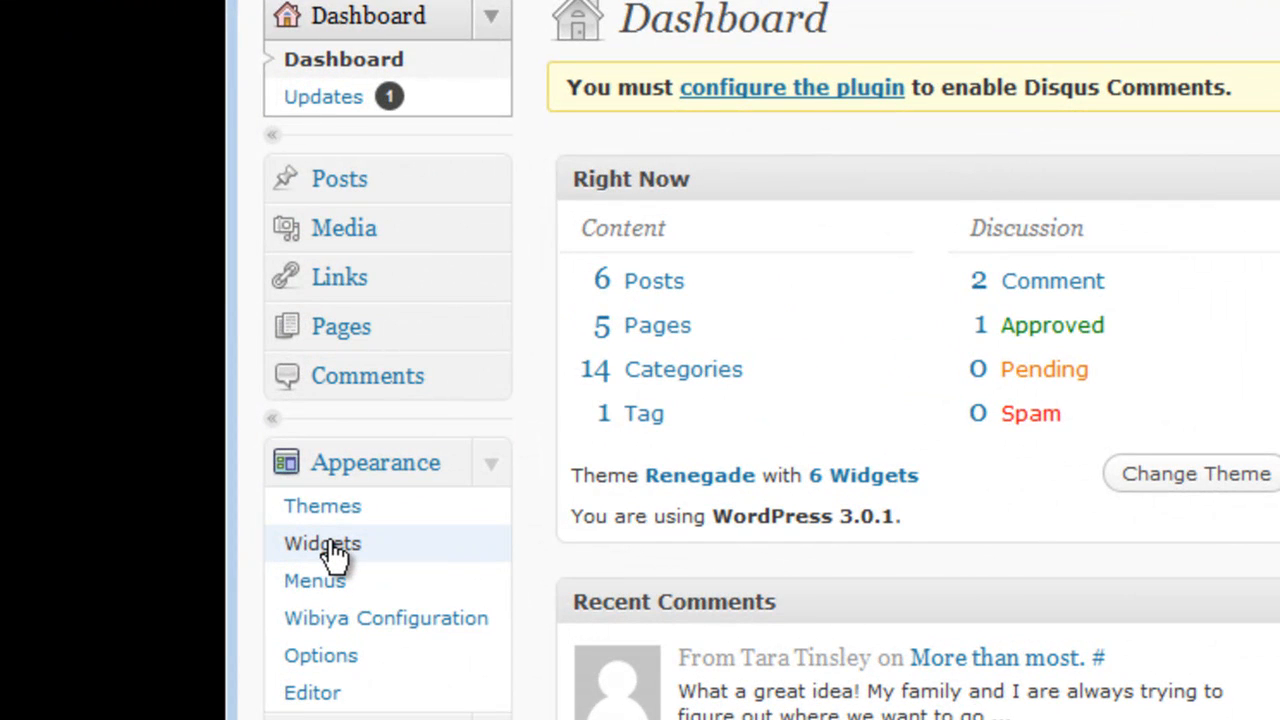
click(322, 544)
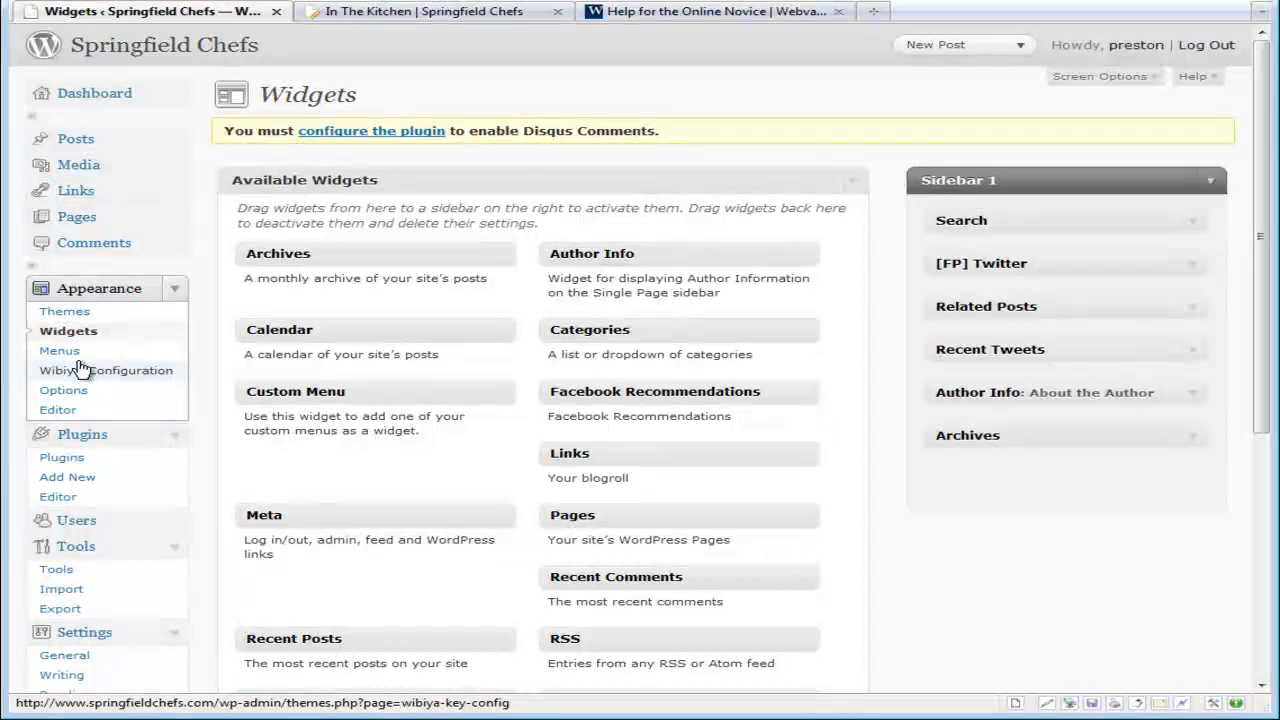
mouse_move(76, 370)
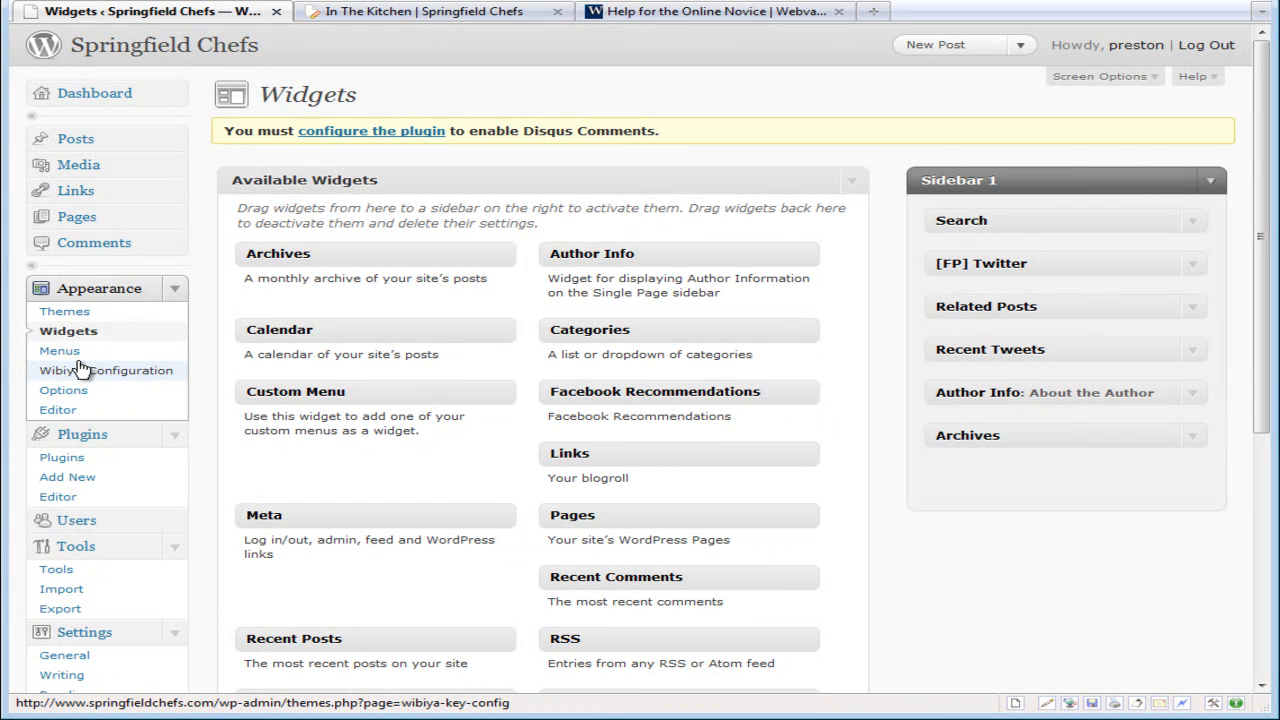
mouse_move(60, 350)
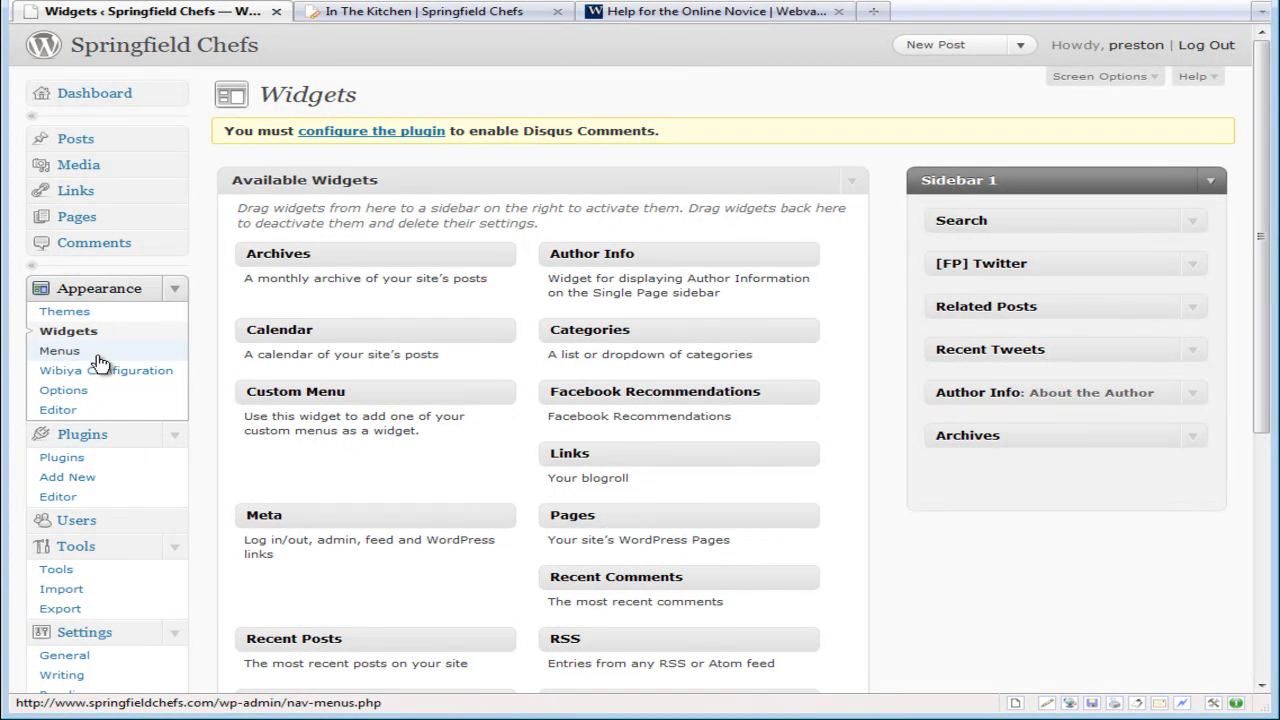
mouse_move(500, 338)
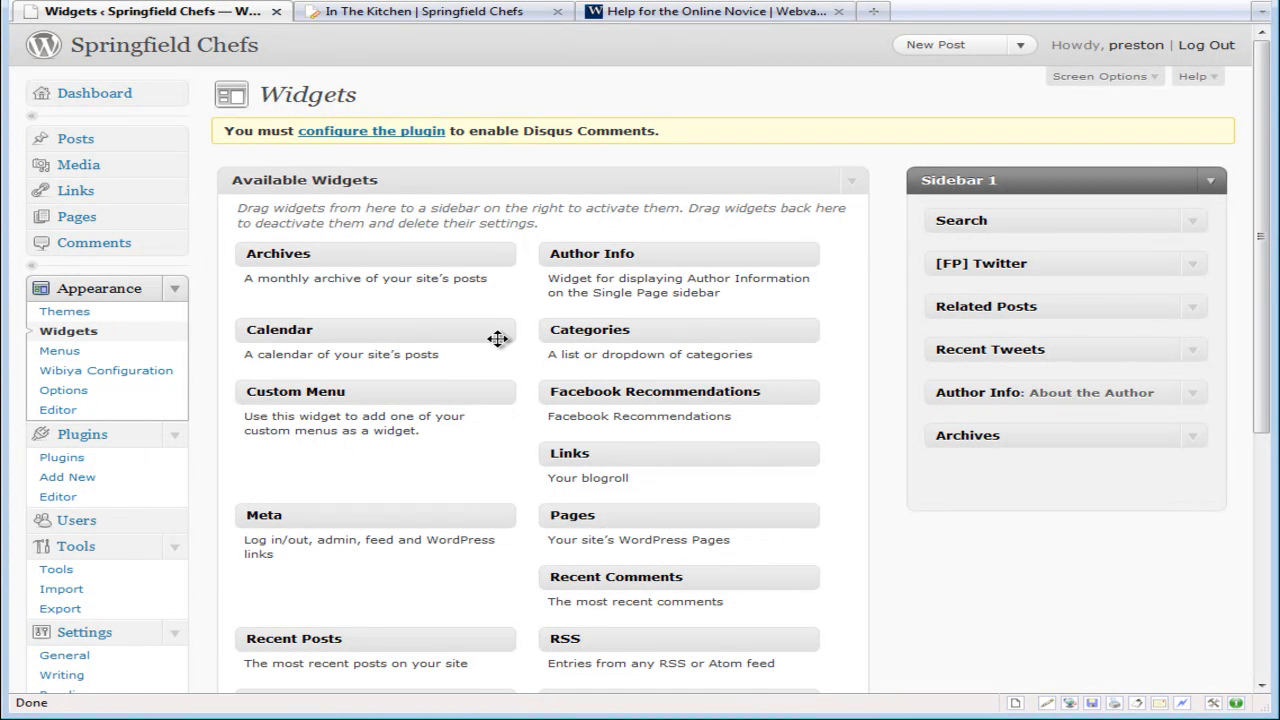
mouse_move(576, 336)
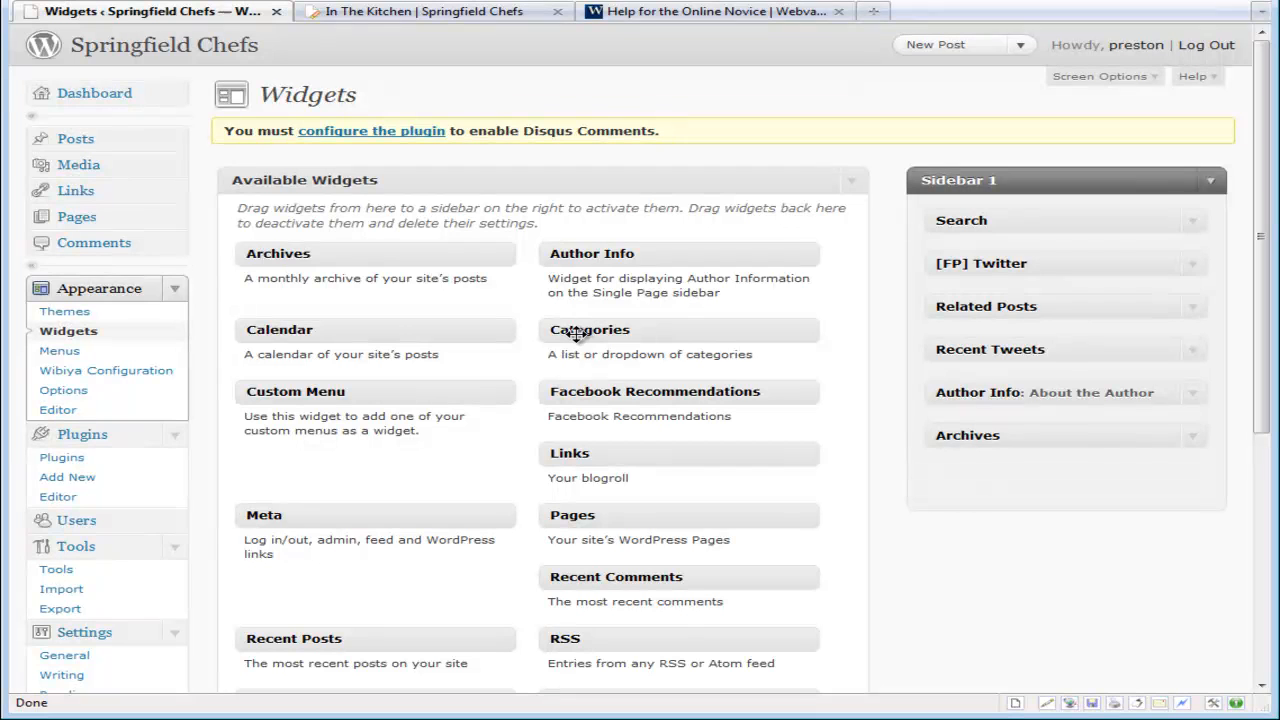
mouse_move(548, 378)
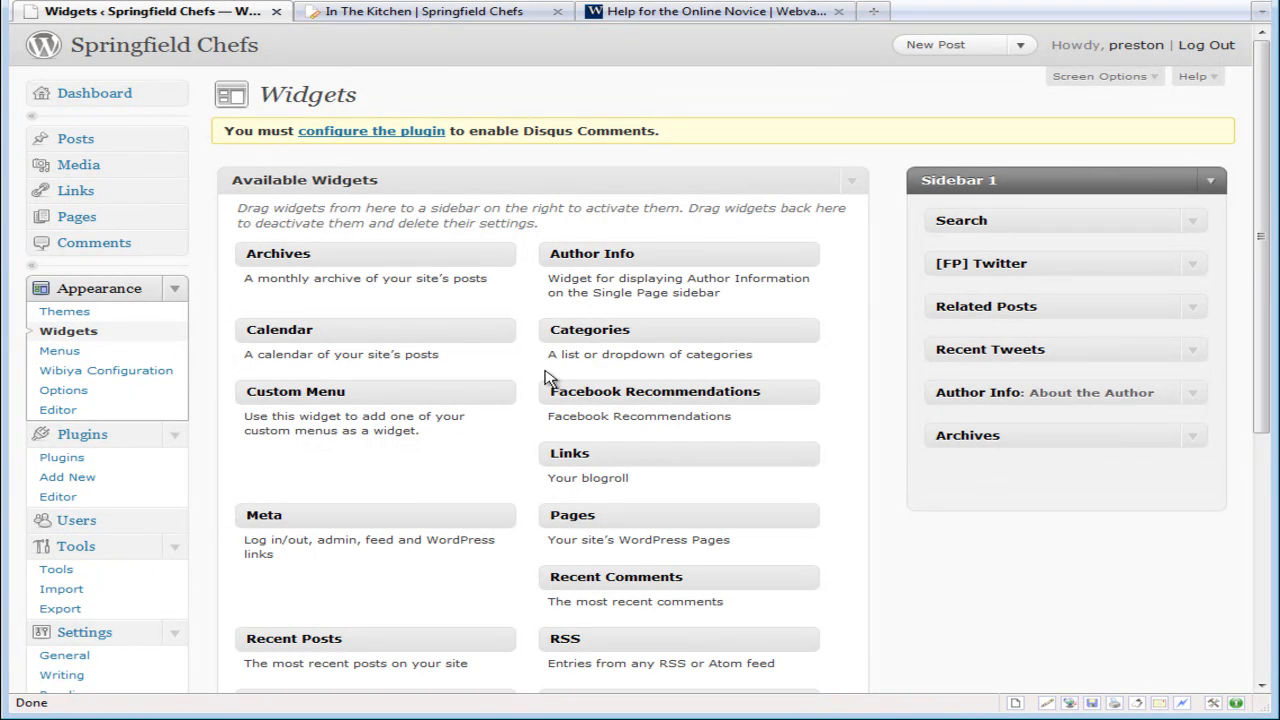
mouse_move(604, 334)
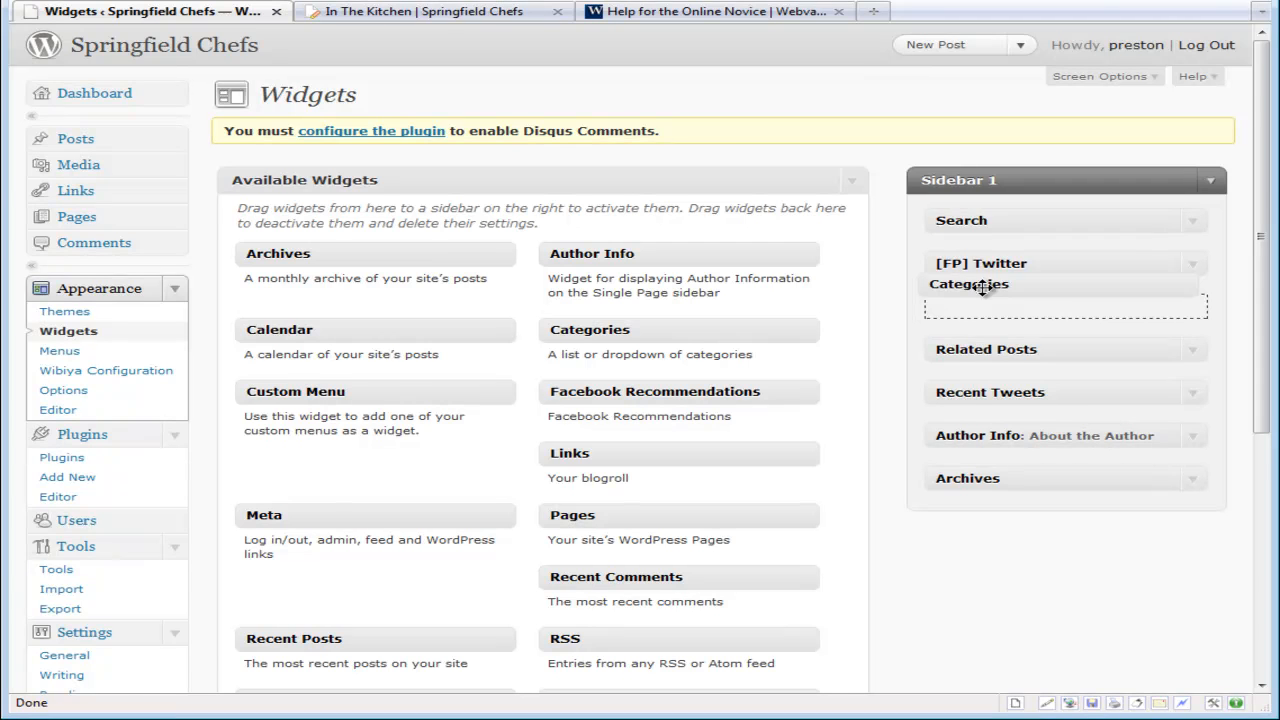
Place the Categories widget in Sidebar 1 under Search and expand its settings
drag(980, 284, 980, 252)
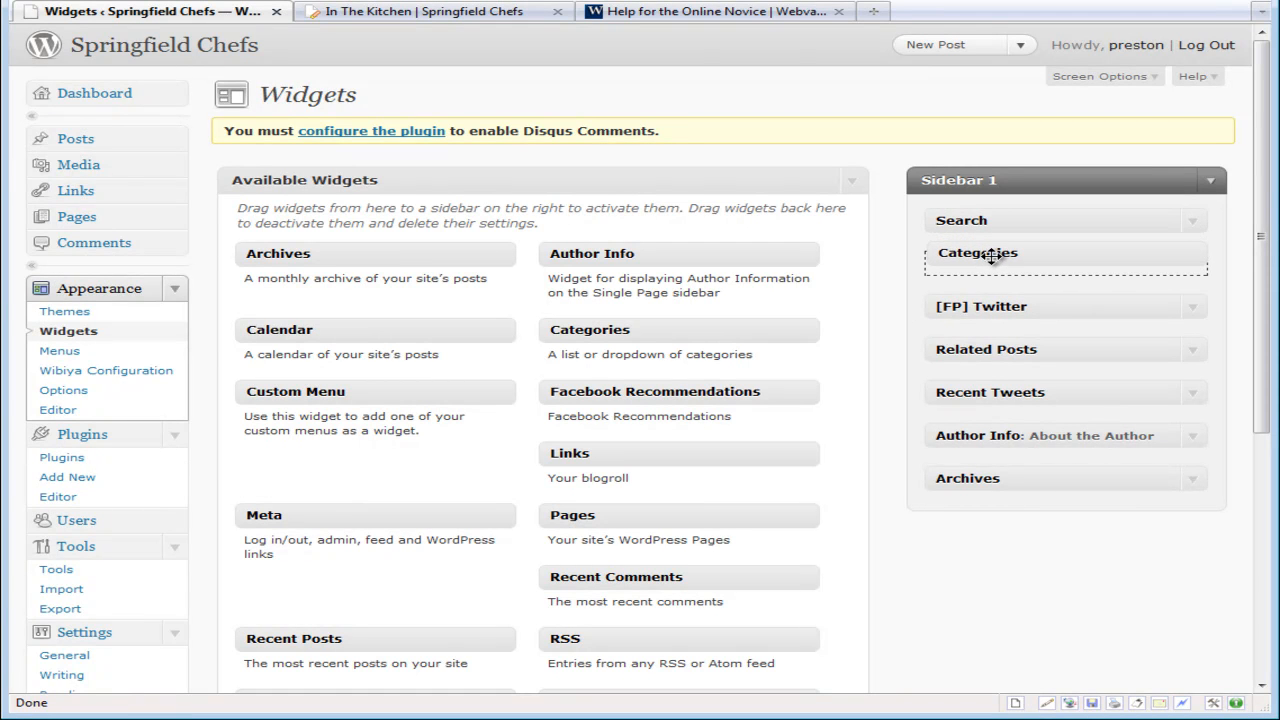
click(978, 252)
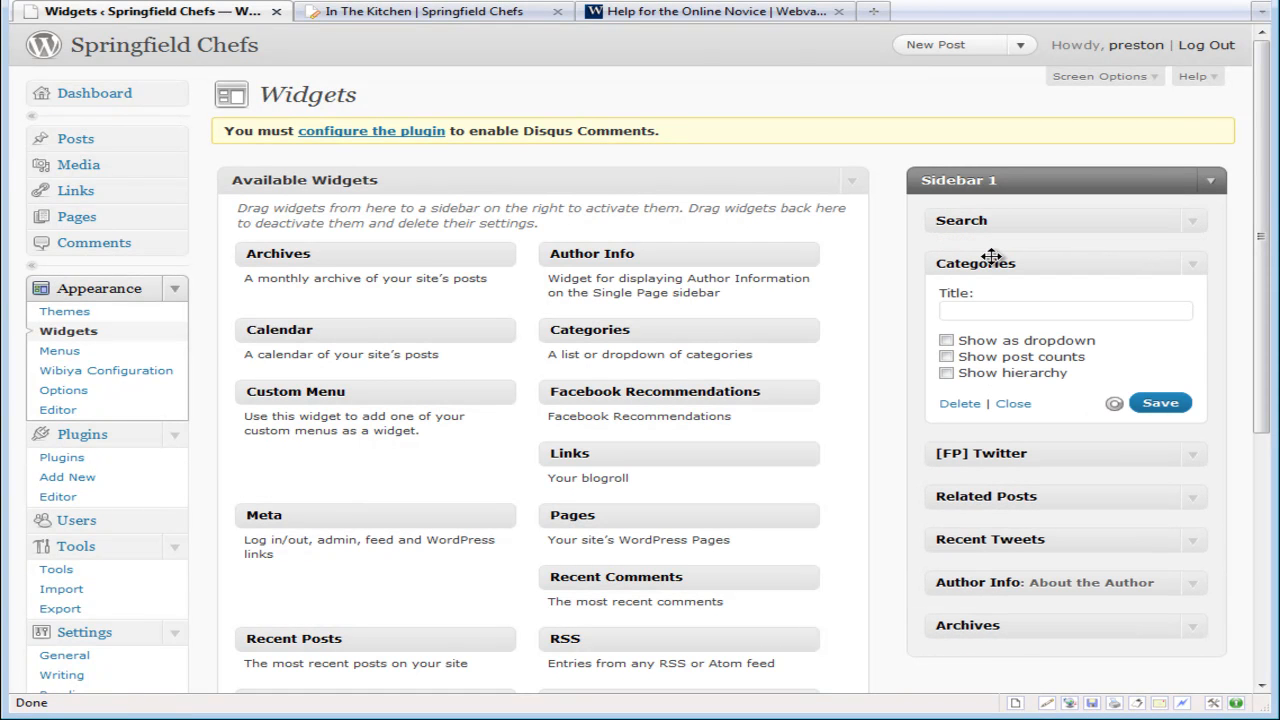
scroll(down, 3)
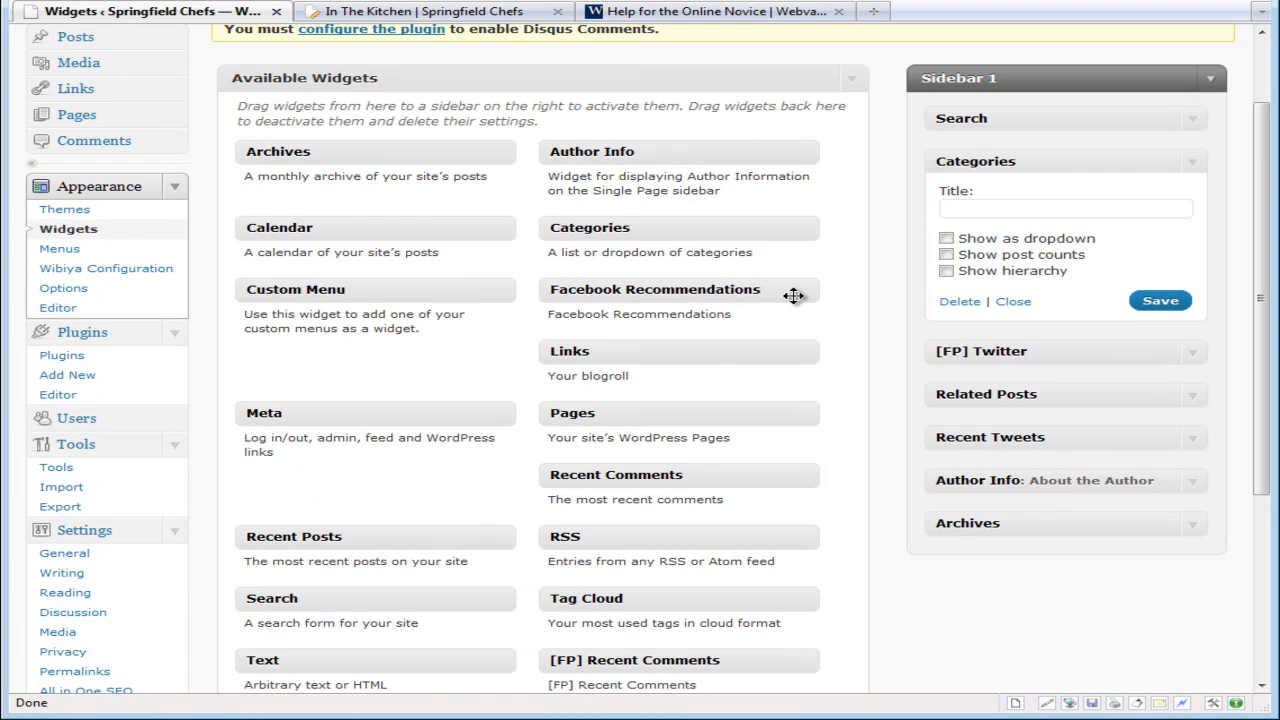
scroll(down, 3)
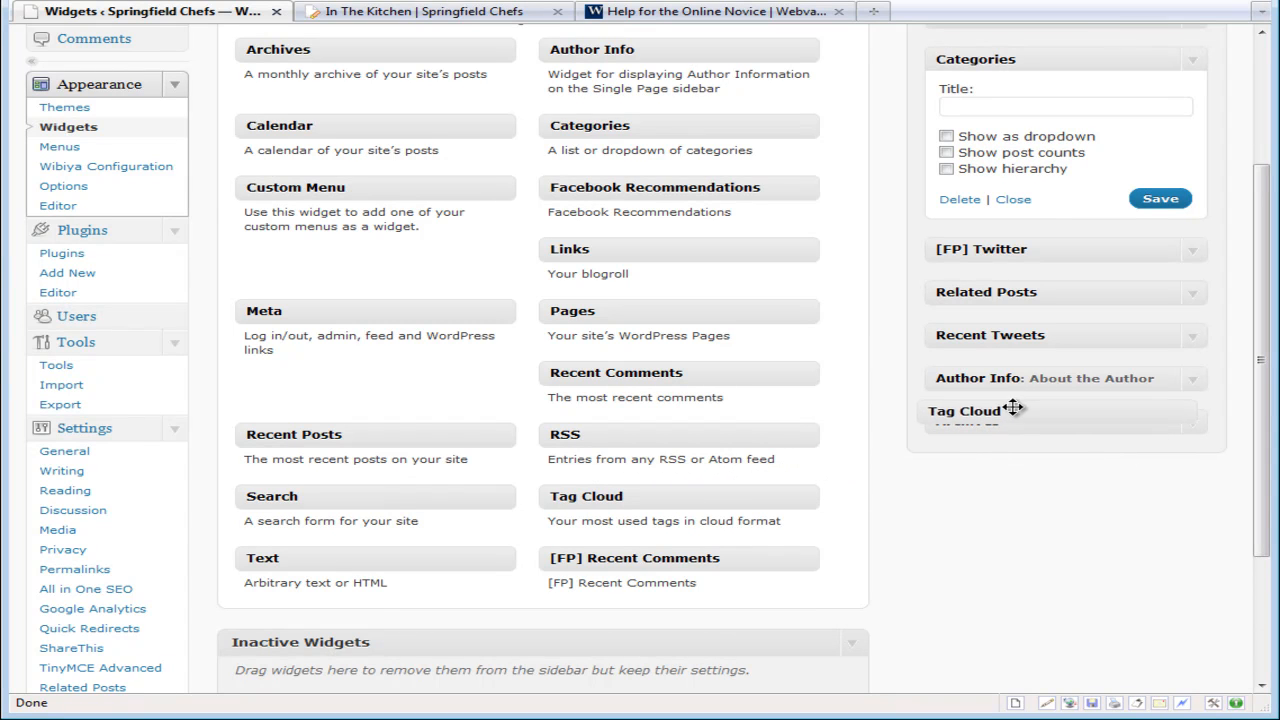
drag(1010, 410, 1020, 350)
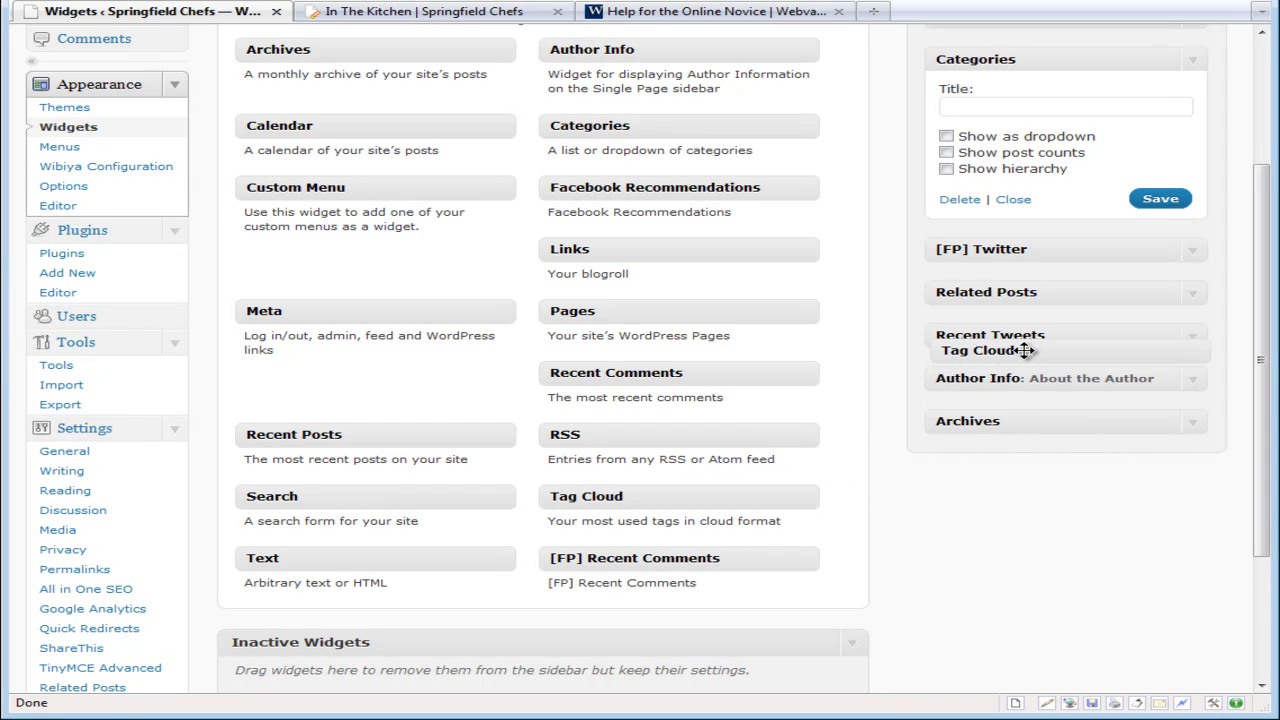
drag(1020, 350, 656, 444)
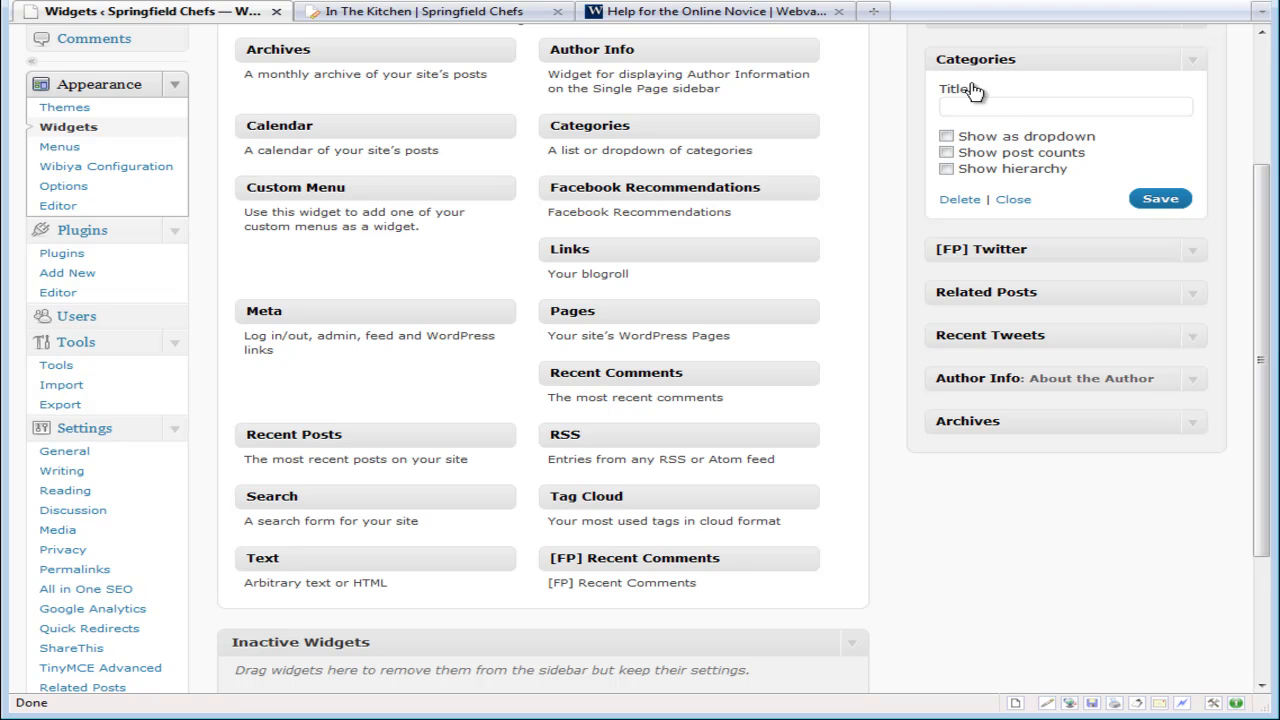
click(444, 12)
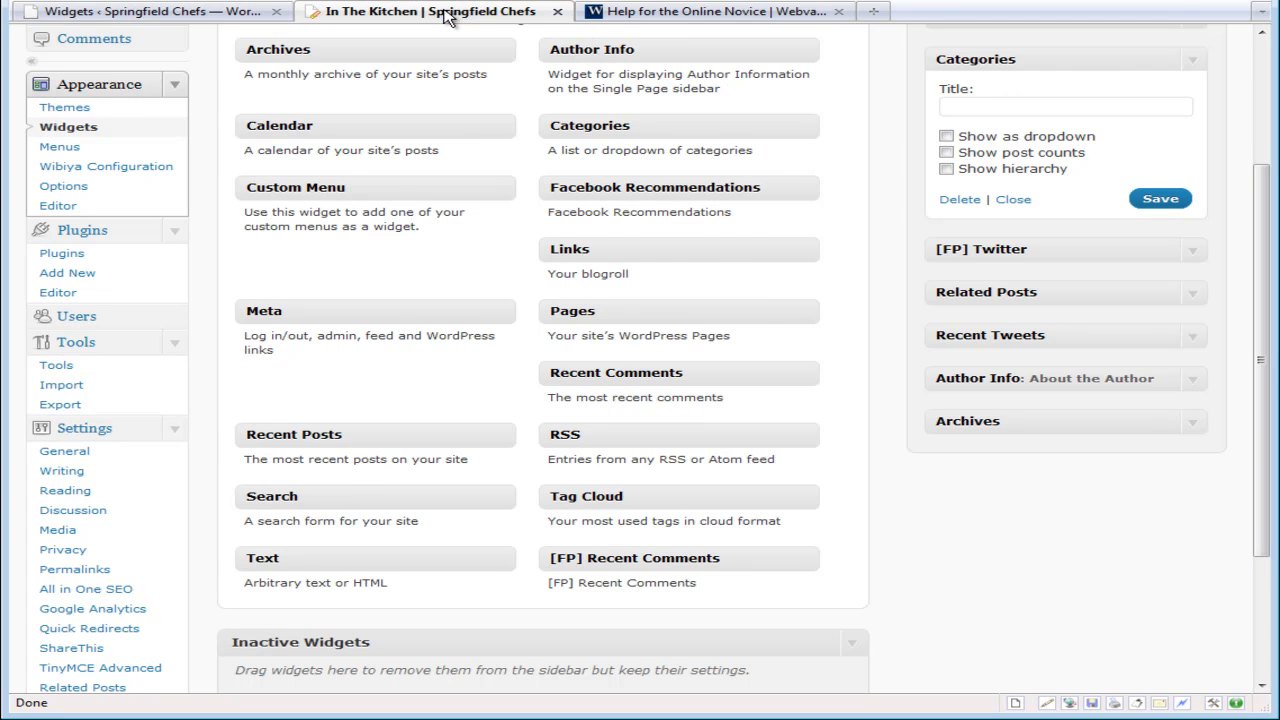
Return to the In the Kitchen page to see the new Categories list in the sidebar
click(430, 10)
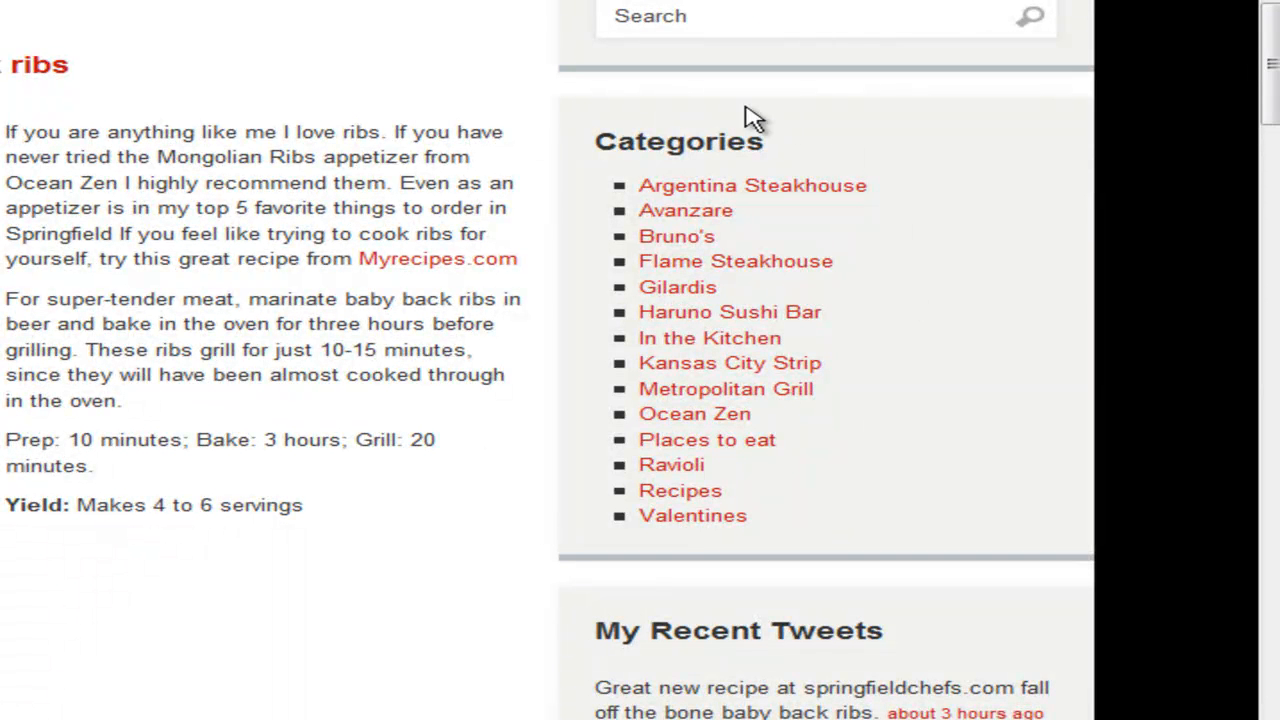
mouse_move(604, 112)
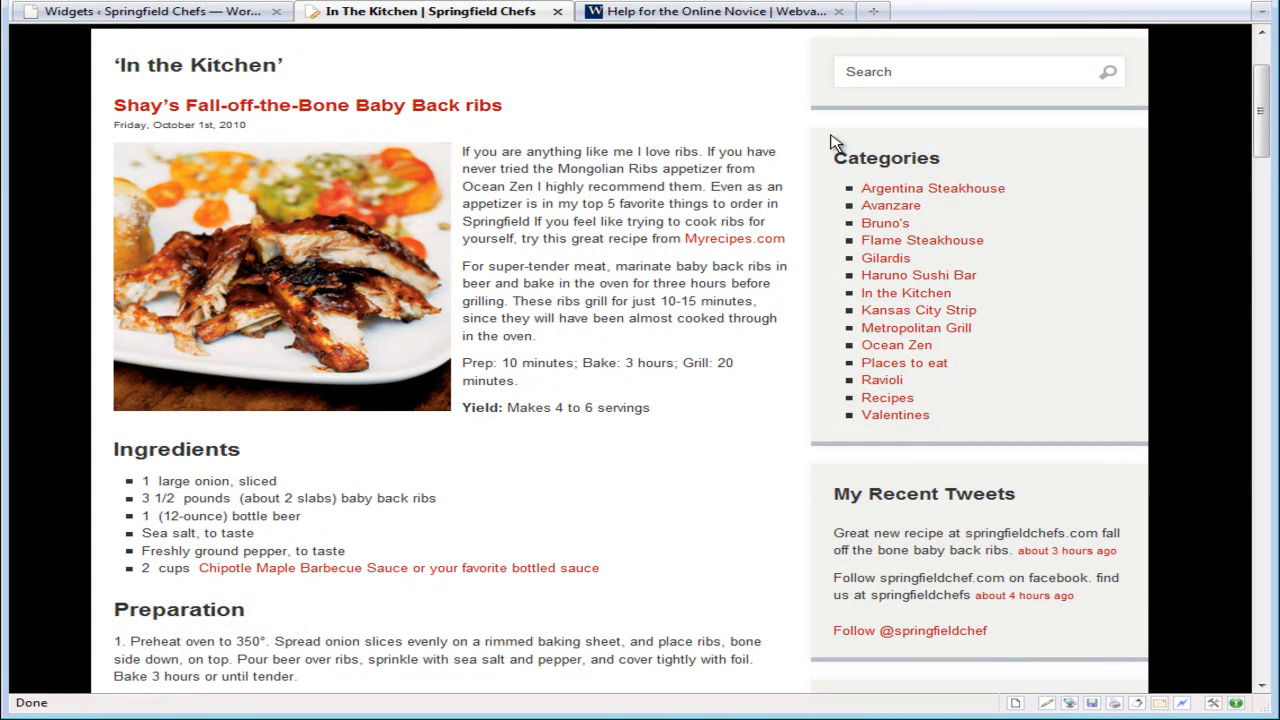
mouse_move(908, 168)
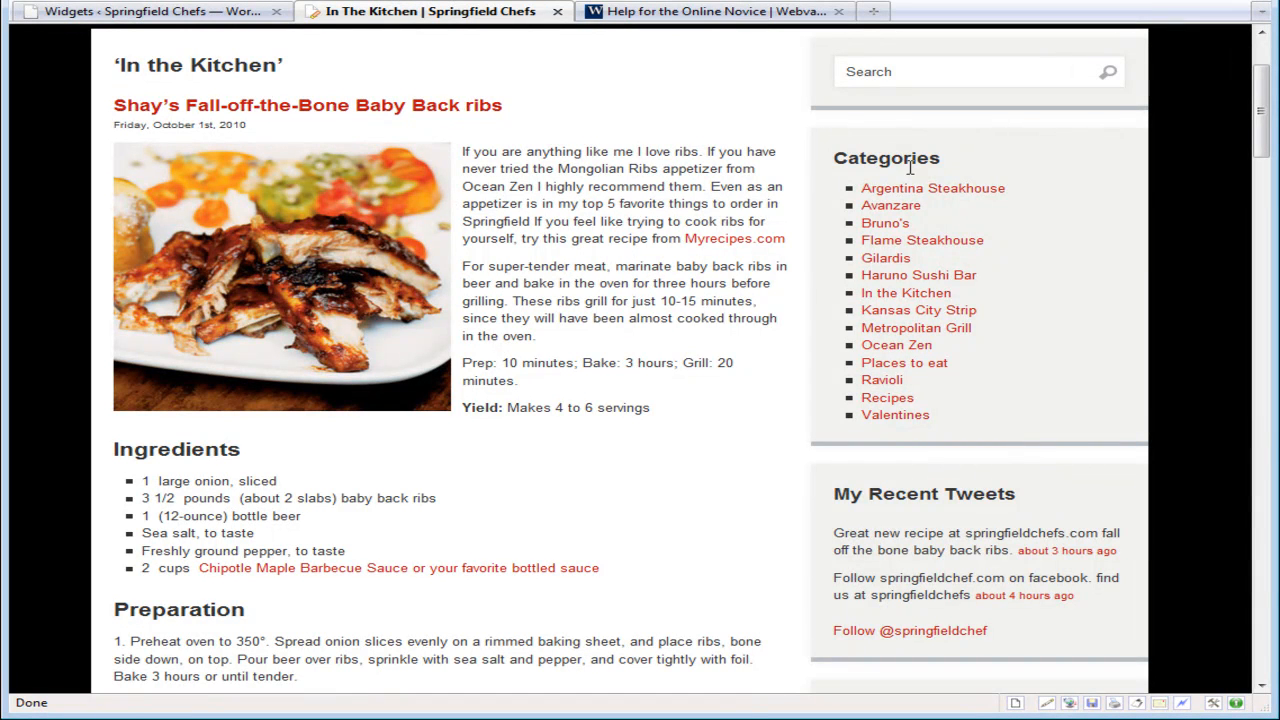
mouse_move(916, 194)
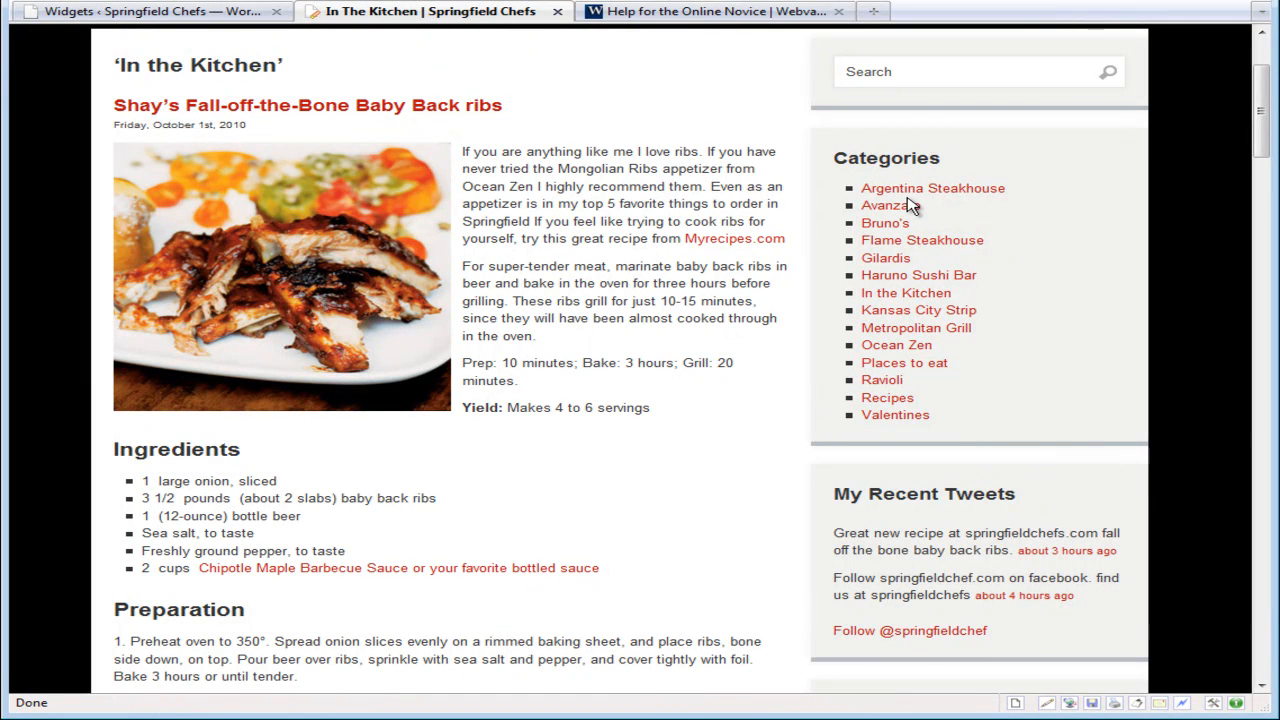
mouse_move(920, 304)
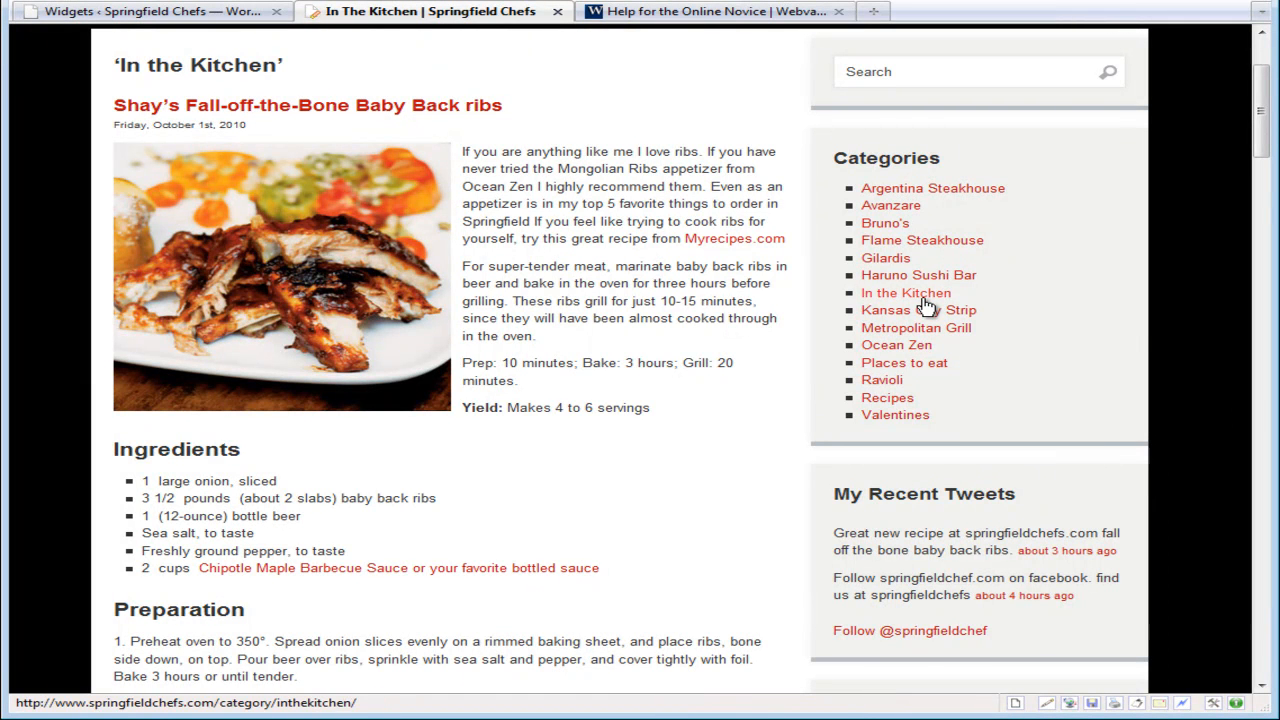
mouse_move(924, 302)
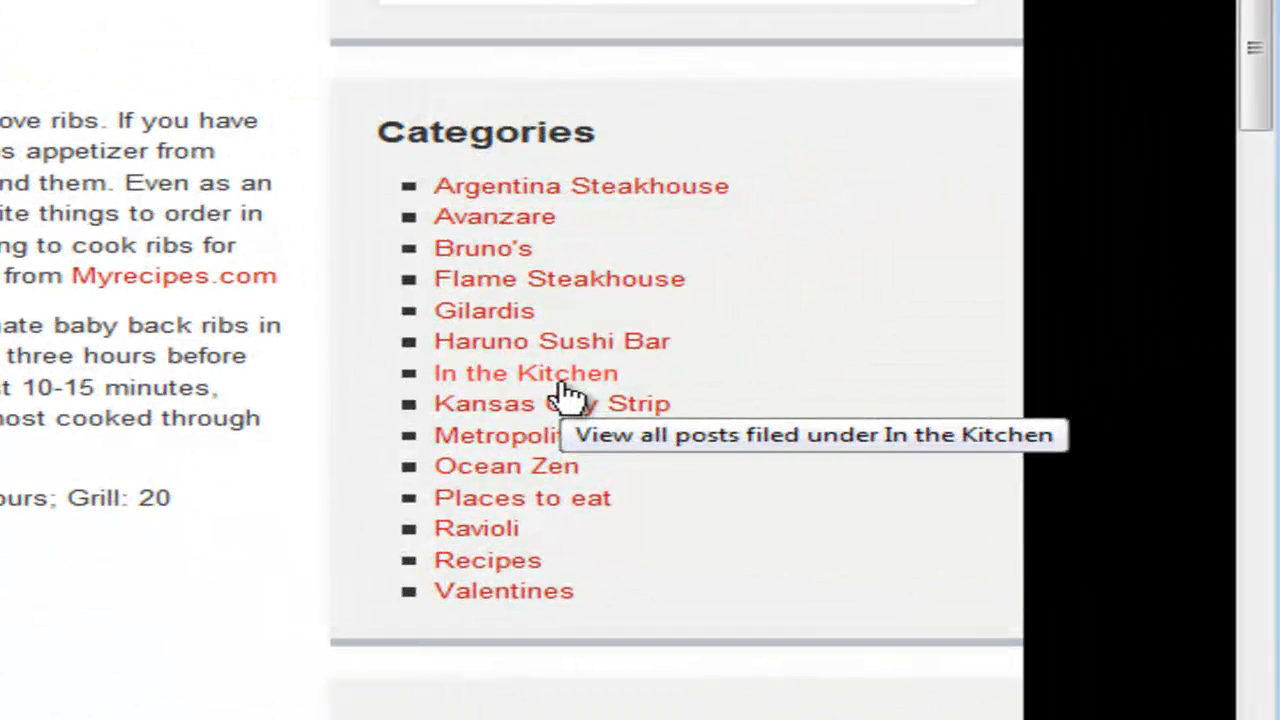
mouse_move(590, 204)
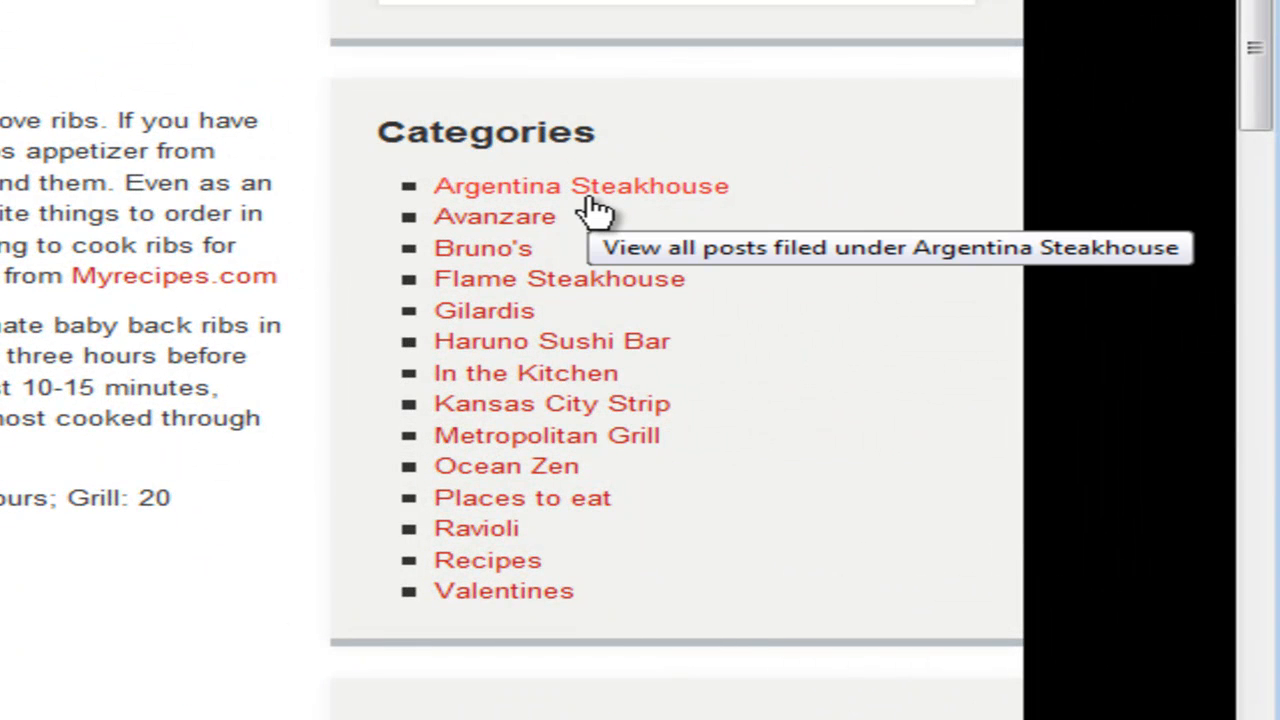